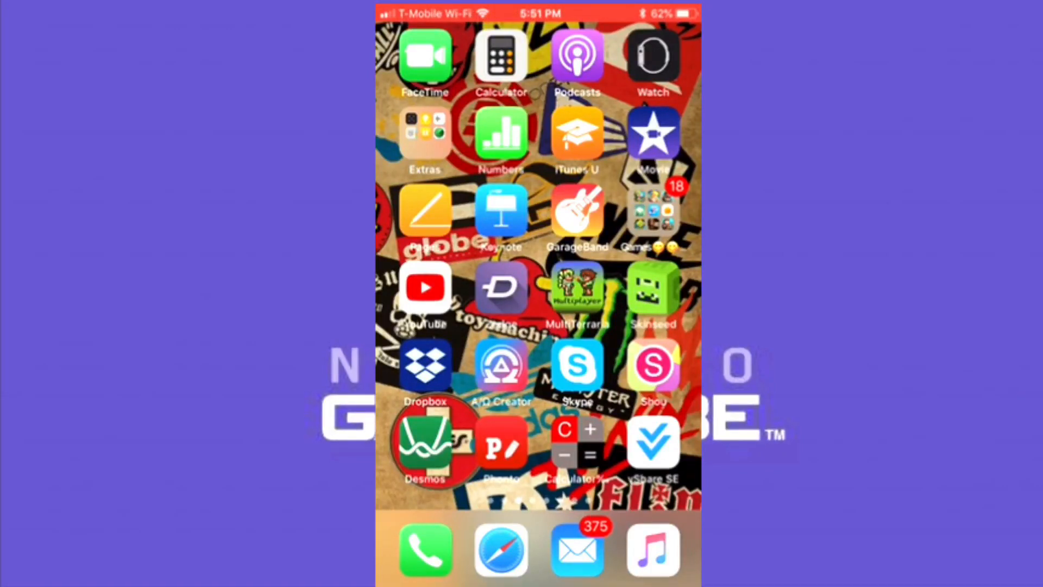
- Page through the home screens and launch Safari with its address field ready
{"action": "left_click", "coordinate": [425, 288]}
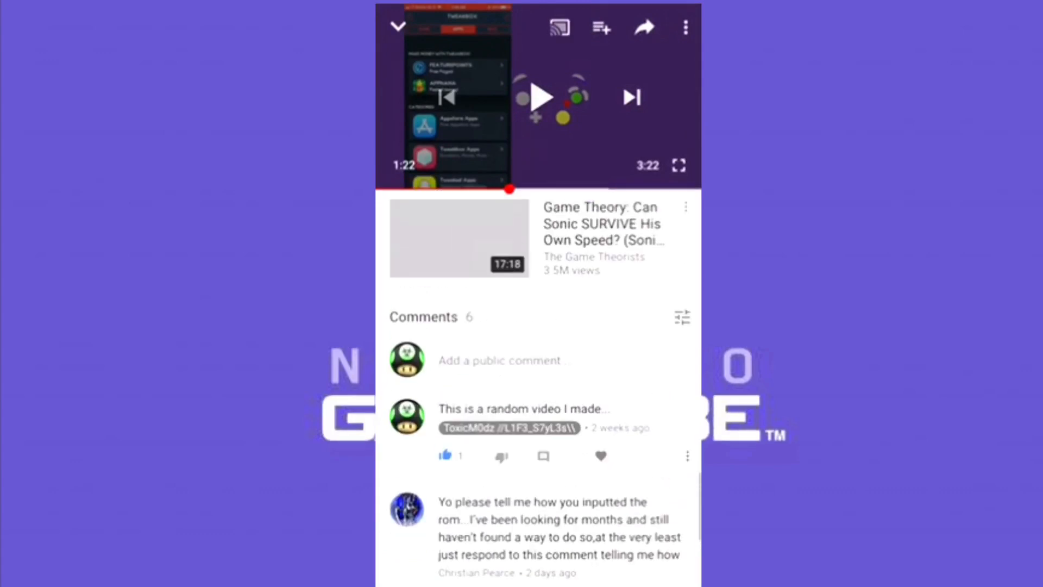
{"action": "scroll", "scroll_direction": "down", "scroll_amount": 3}
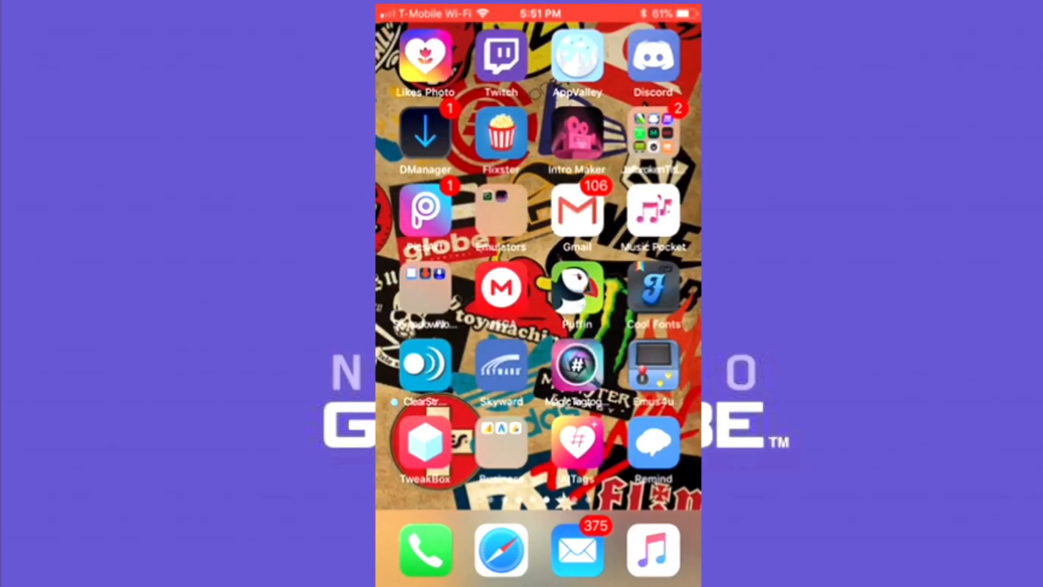
{"action": "scroll", "scroll_direction": "left", "scroll_amount": 3}
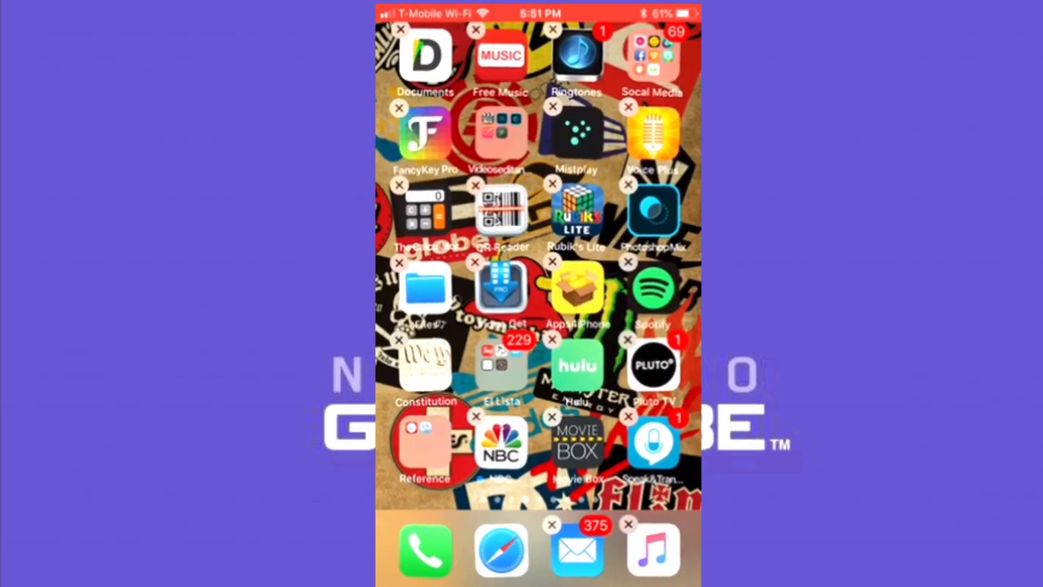
{"action": "scroll", "scroll_direction": "left", "scroll_amount": 3}
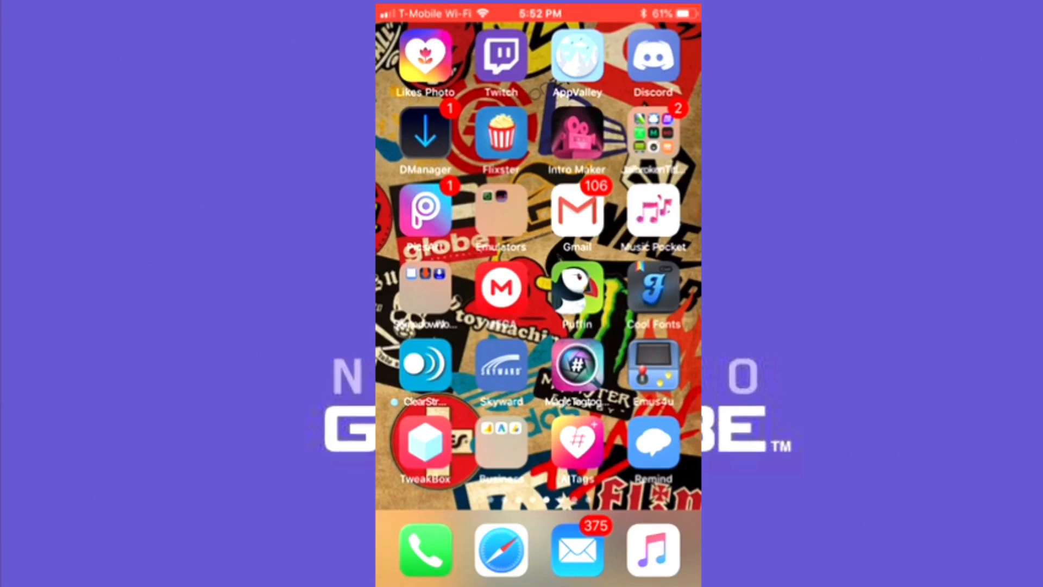
{"action": "scroll", "scroll_direction": "left", "scroll_amount": 3}
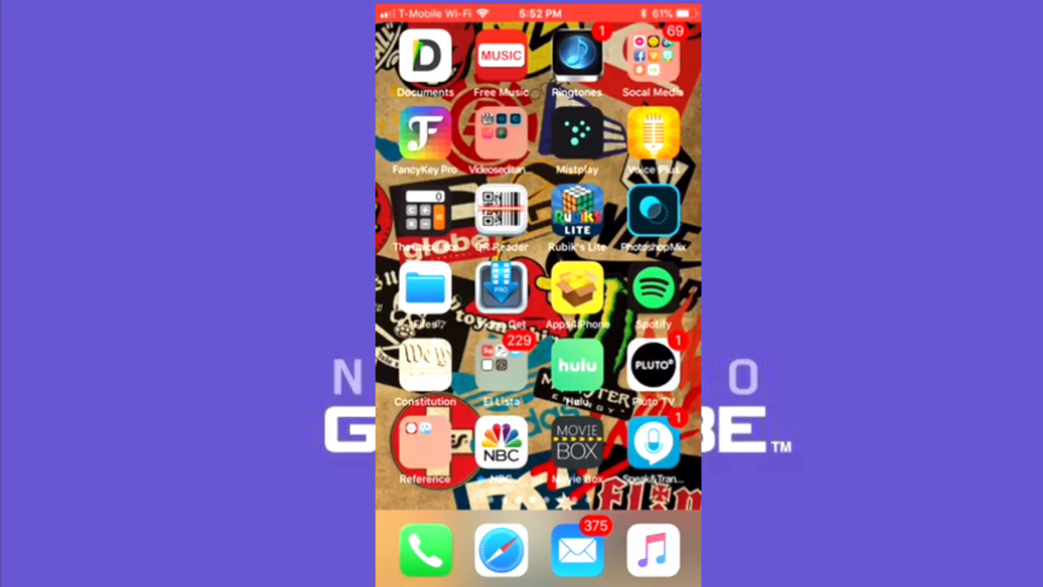
{"action": "scroll", "scroll_direction": "left", "scroll_amount": 3}
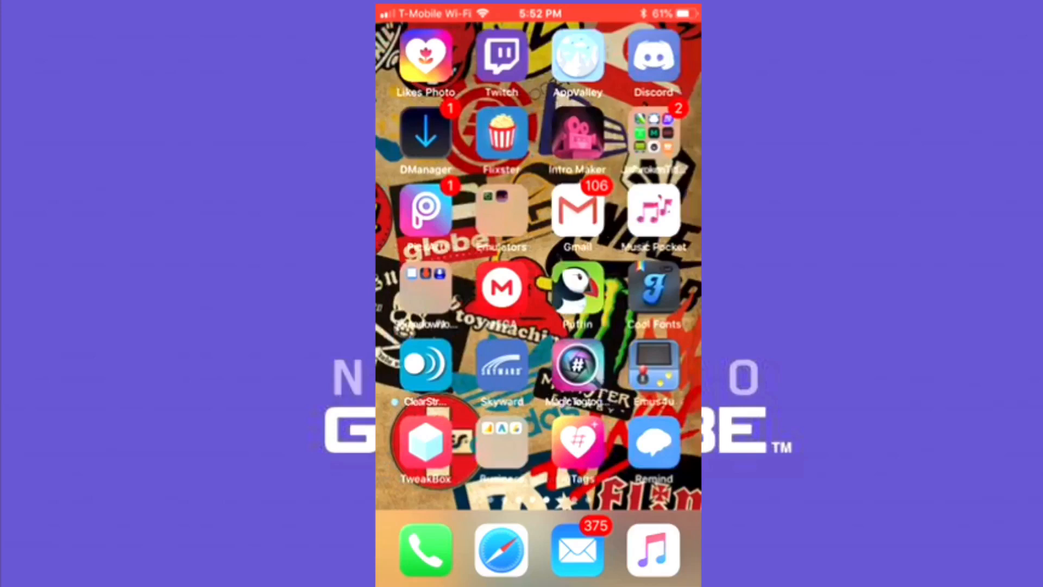
{"action": "scroll", "scroll_direction": "left", "scroll_amount": 3}
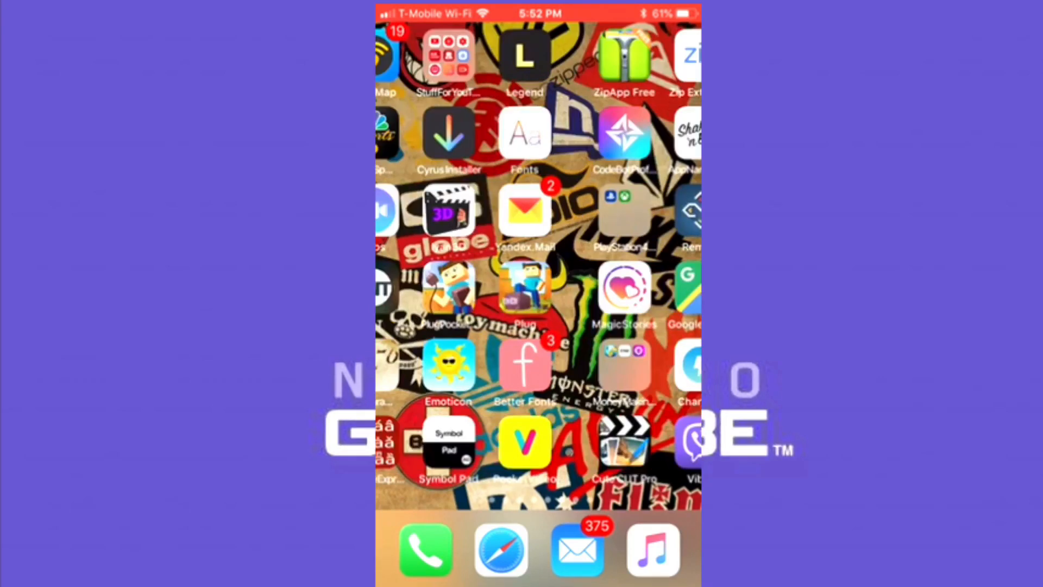
{"action": "scroll", "scroll_direction": "right", "scroll_amount": 3}
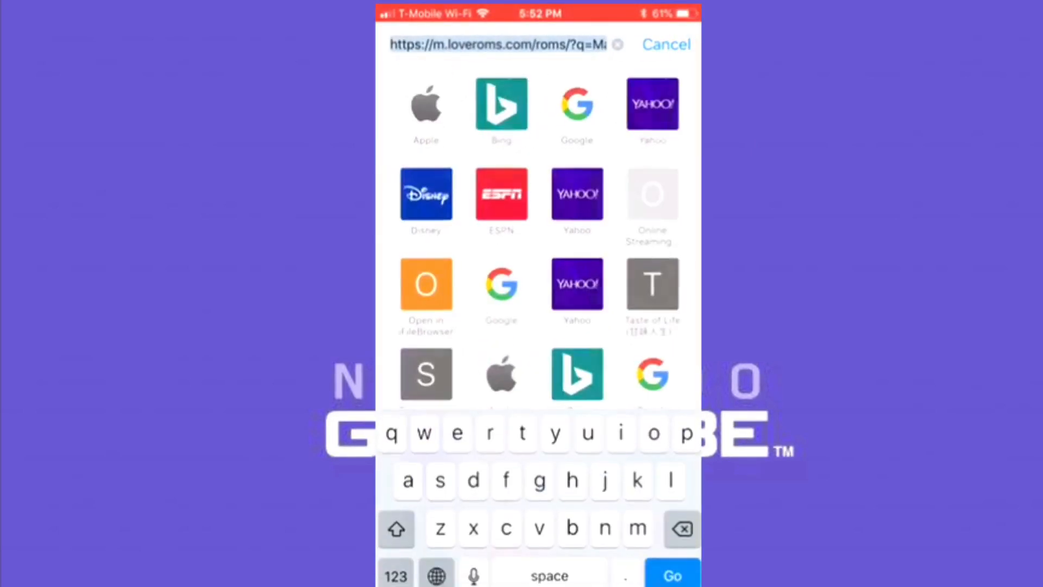
- Search for loveroms.com and open the LoveROMs GameCube ROMs page
{"action": "left_click", "coordinate": [617, 45]}
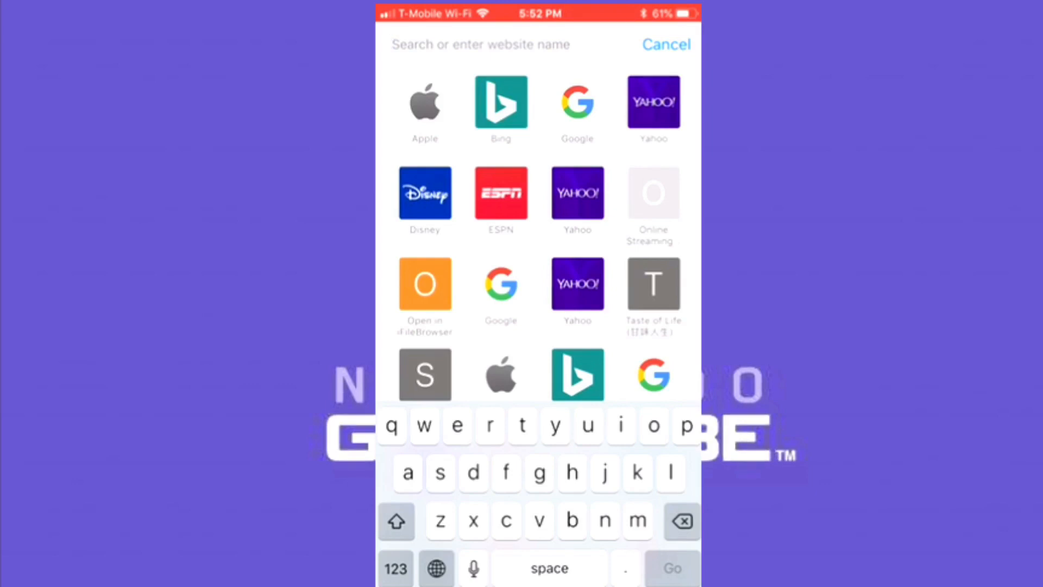
{"action": "type", "text": "loveroms.com"}
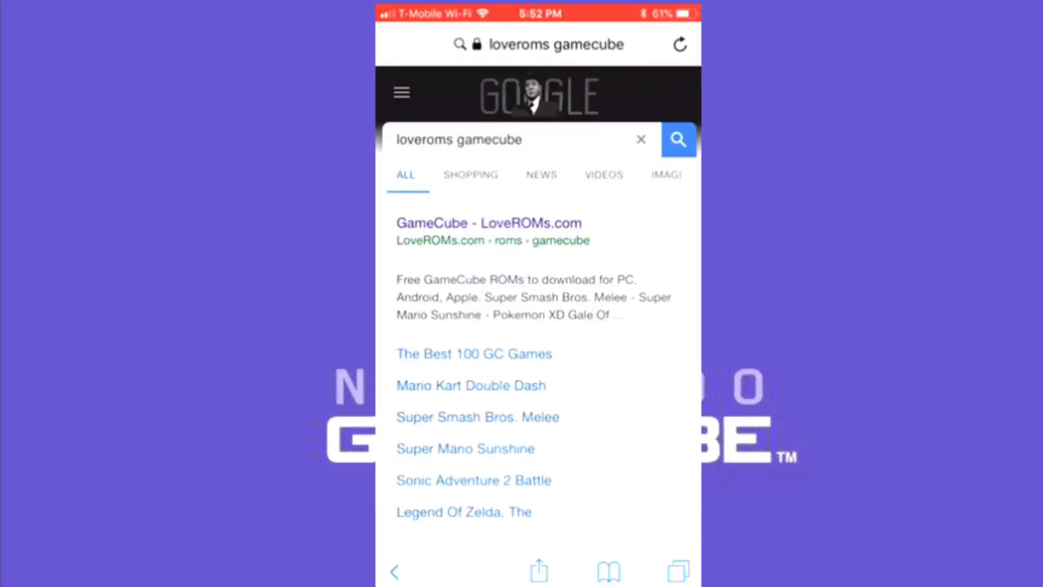
{"action": "left_click", "coordinate": [489, 221]}
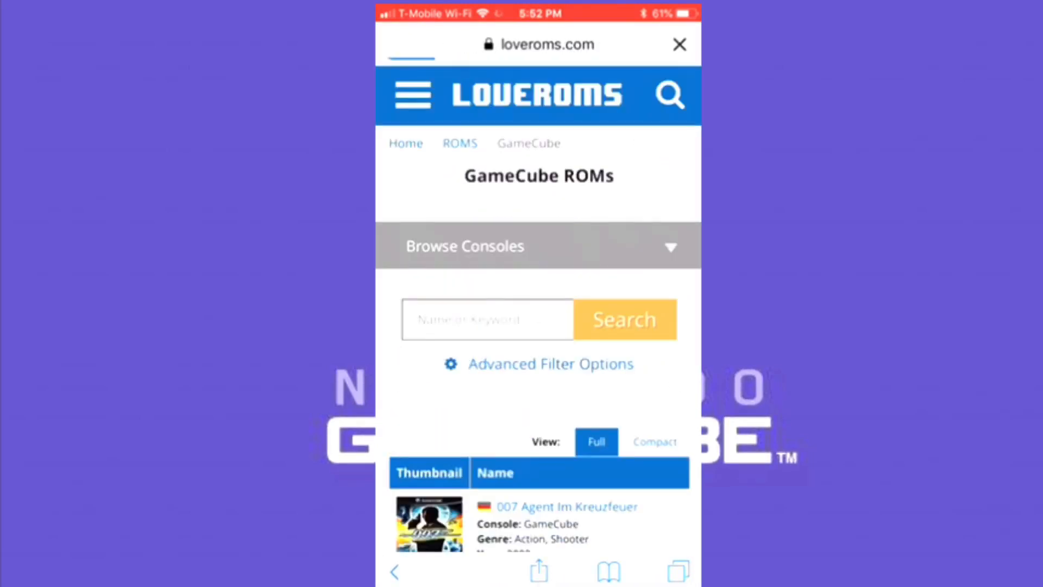
- Search the GameCube ROMs for 'Mario kart' and open the Mario Kart Double Dash (USA) download page
{"action": "left_click", "coordinate": [678, 569]}
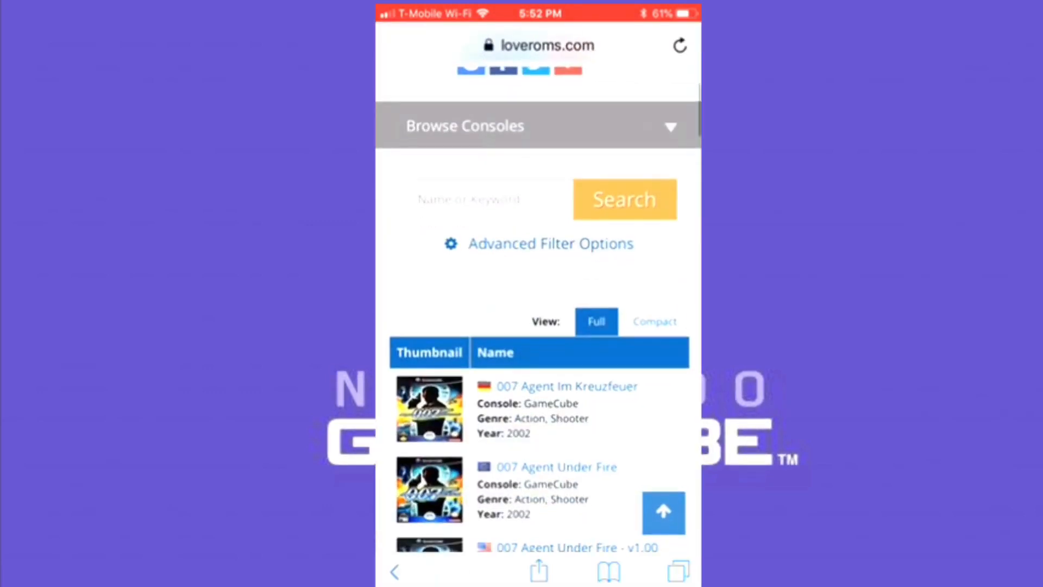
{"action": "left_click", "coordinate": [469, 199]}
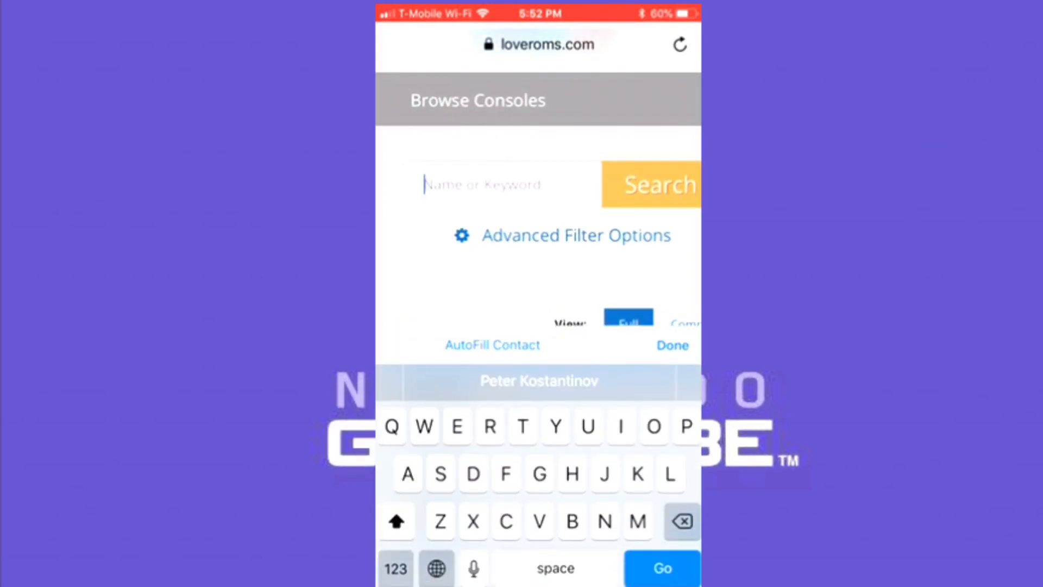
{"action": "type", "text": "Mario kart"}
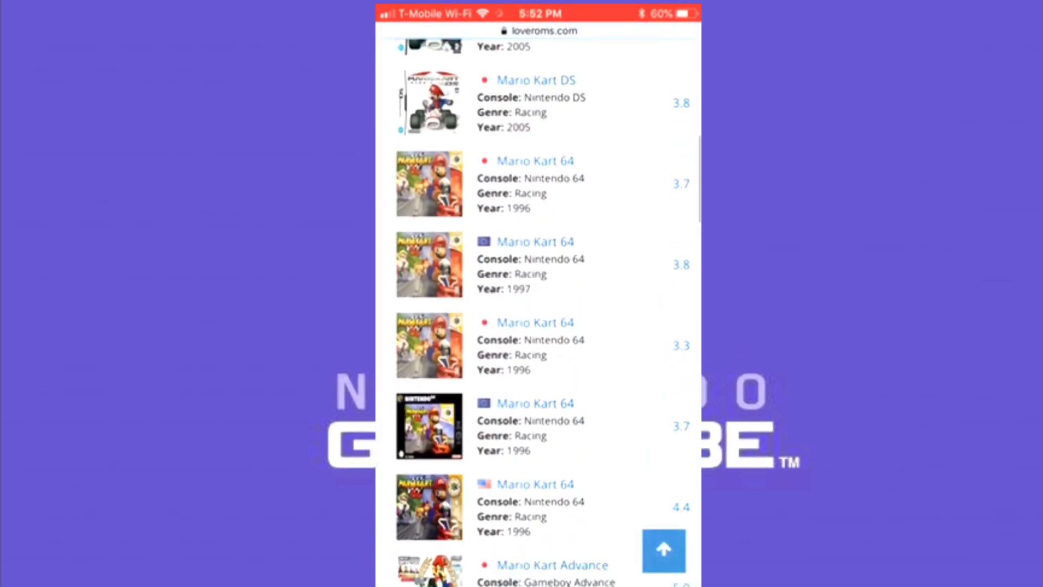
{"action": "scroll", "scroll_direction": "down", "scroll_amount": 3}
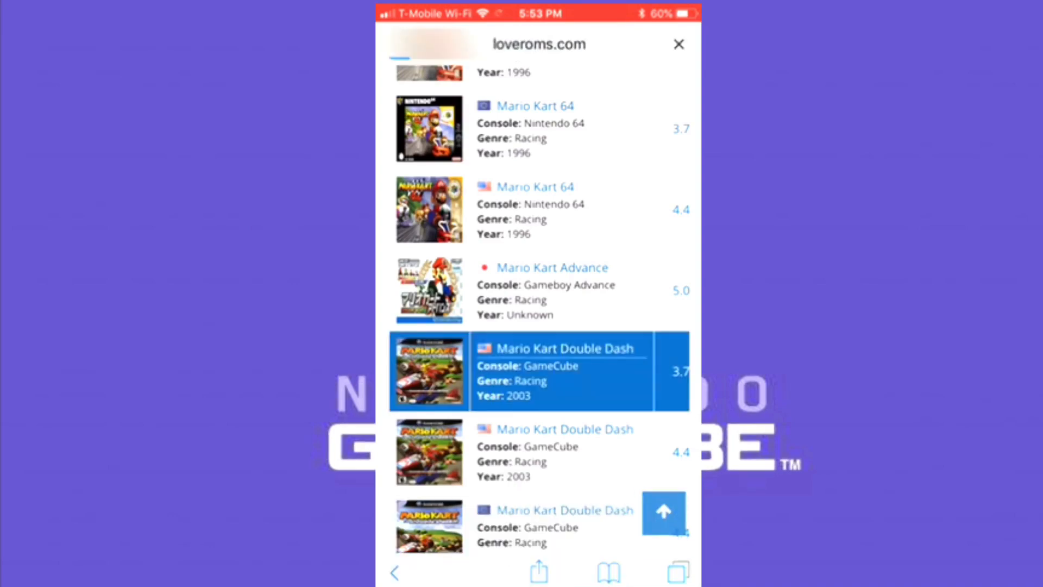
{"action": "left_click", "coordinate": [538, 372]}
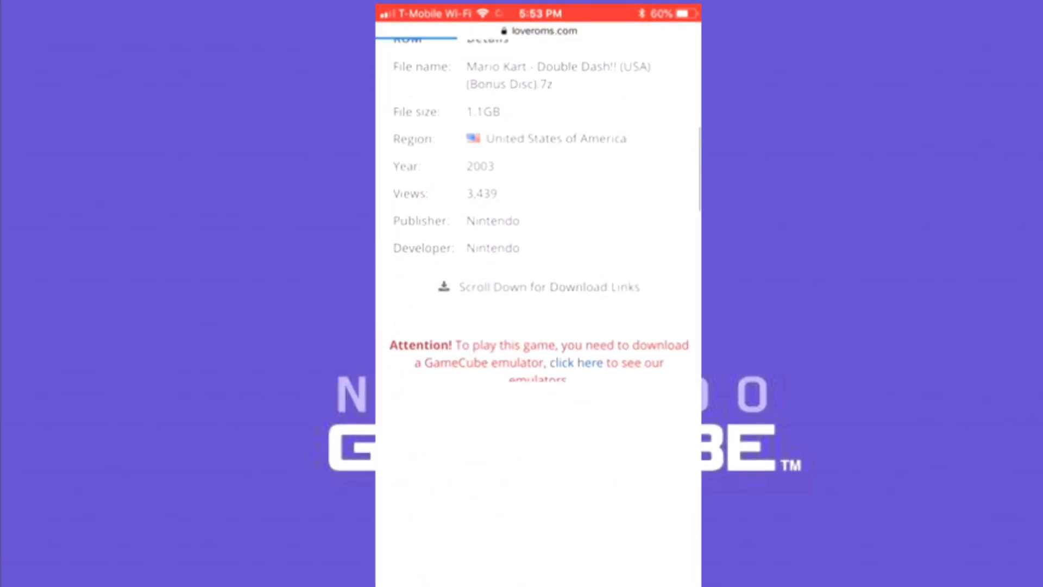
{"action": "scroll", "scroll_direction": "down", "scroll_amount": 3}
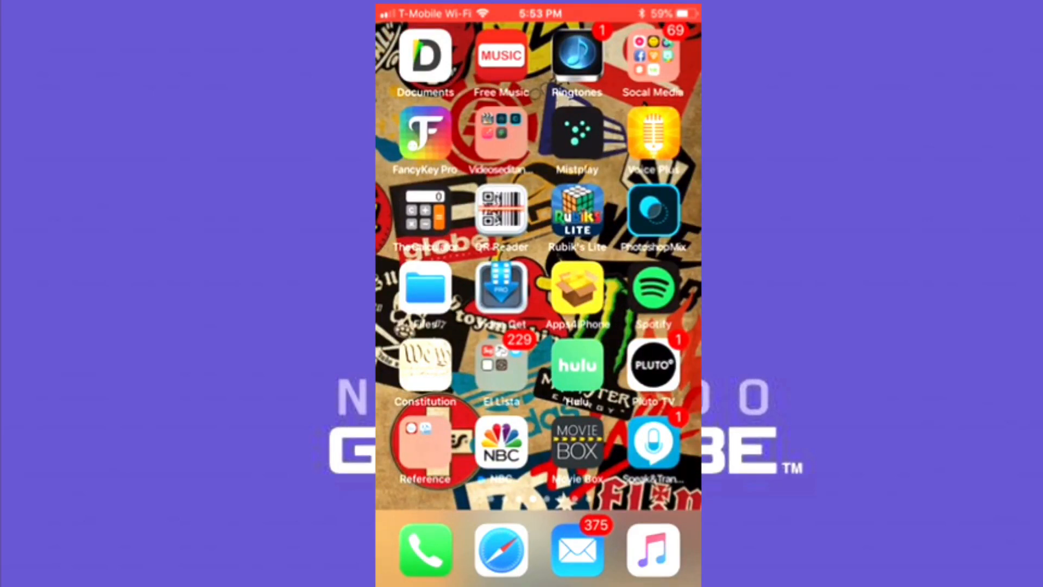
- Launch Documents and scroll down to the downloaded Mario Kart zip file's options
{"action": "left_click", "coordinate": [425, 55]}
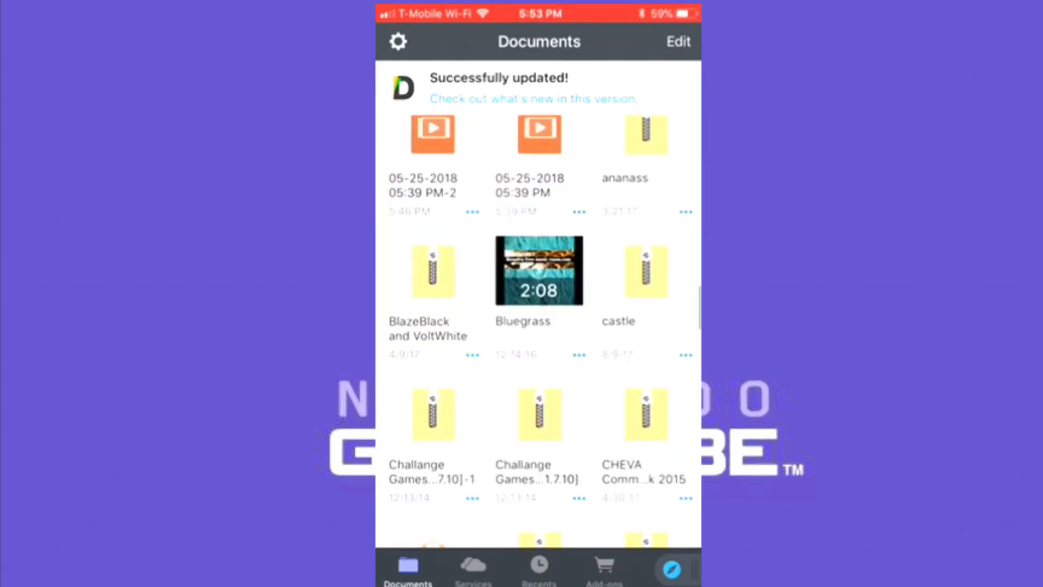
{"action": "scroll", "scroll_direction": "down", "scroll_amount": 3}
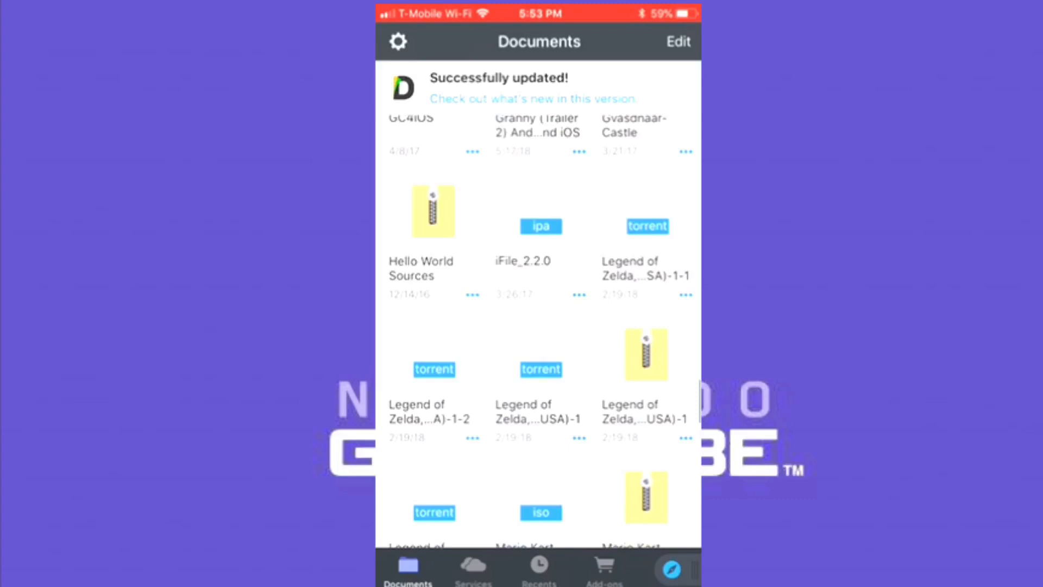
{"action": "scroll", "scroll_direction": "down", "scroll_amount": 3}
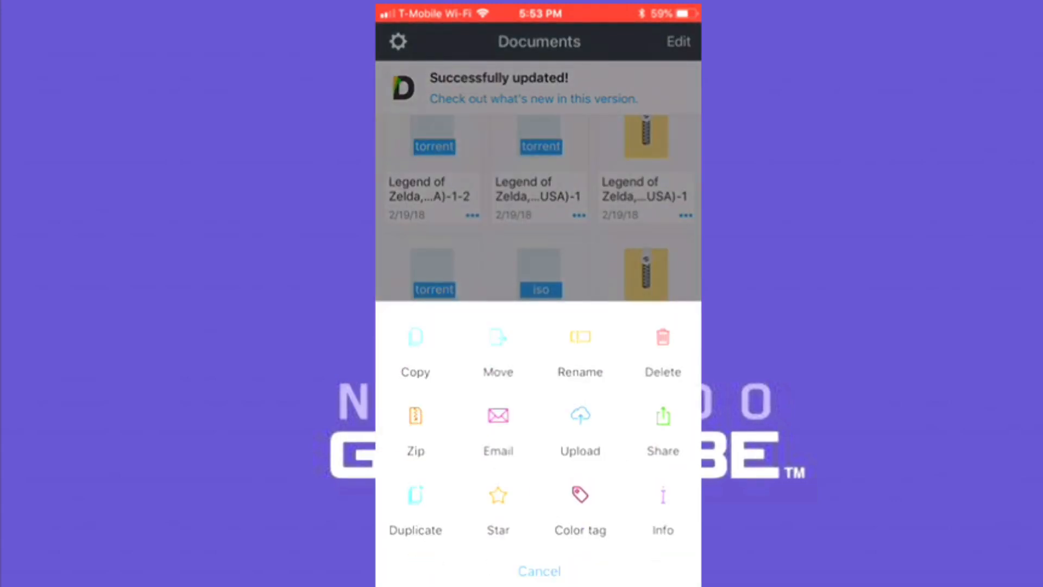
- Share the archive, browse the Copy to… app row, then return to the home screen
{"action": "left_click", "coordinate": [661, 416]}
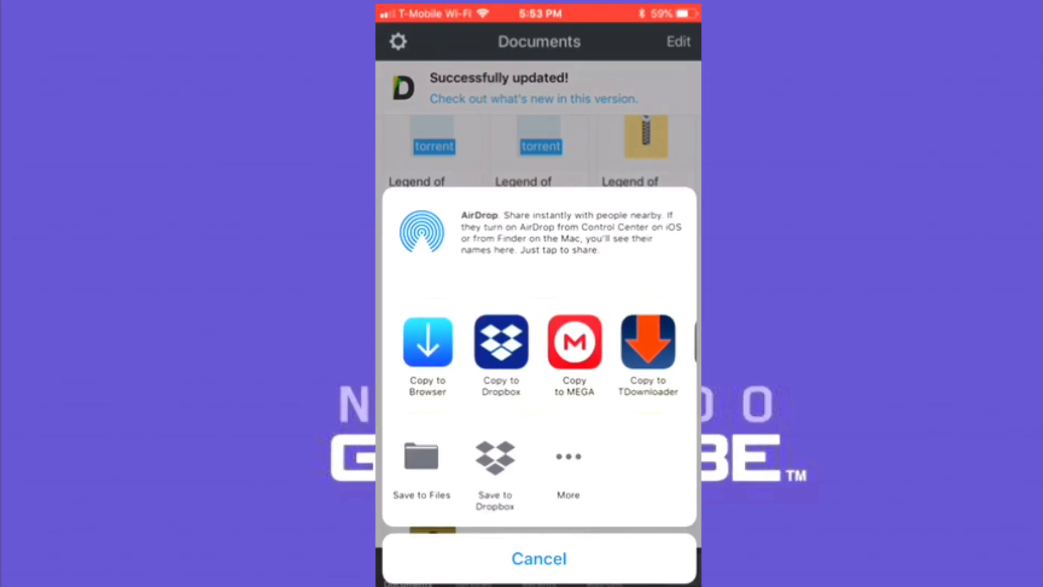
{"action": "scroll", "scroll_direction": "left", "scroll_amount": 3}
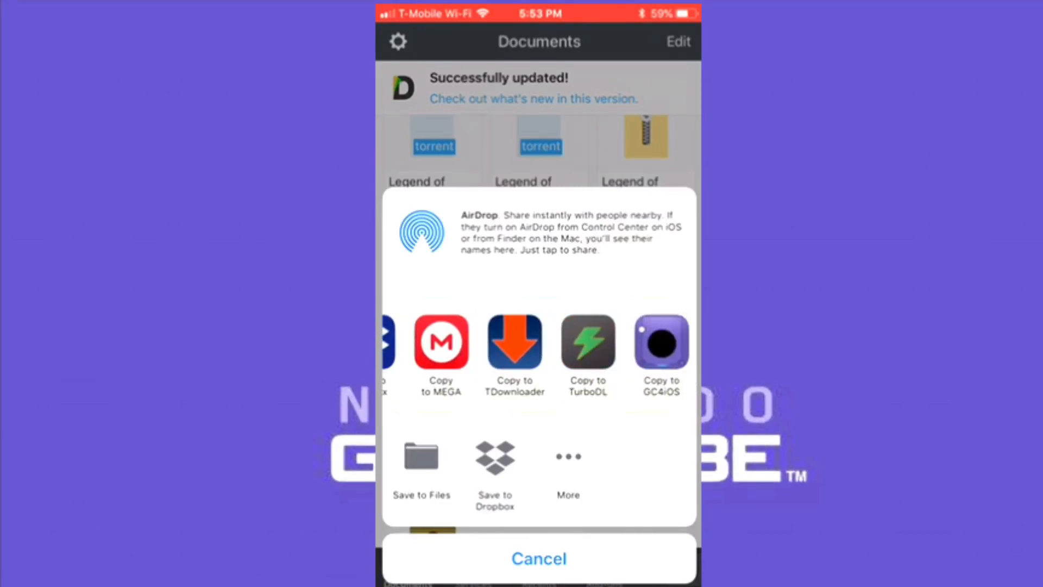
{"action": "scroll", "scroll_direction": "left", "scroll_amount": 3}
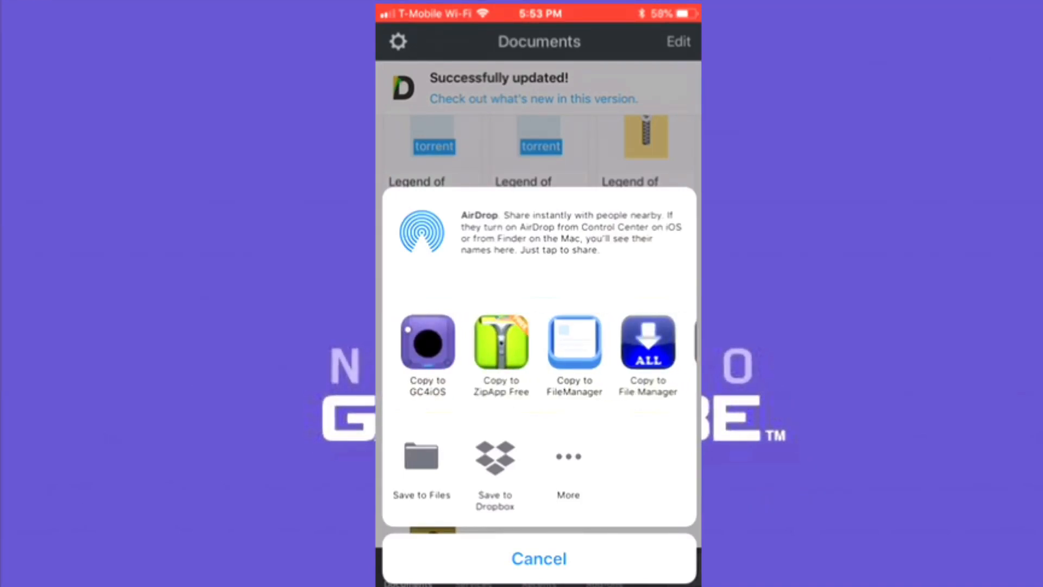
{"action": "scroll", "scroll_direction": "left", "scroll_amount": 3}
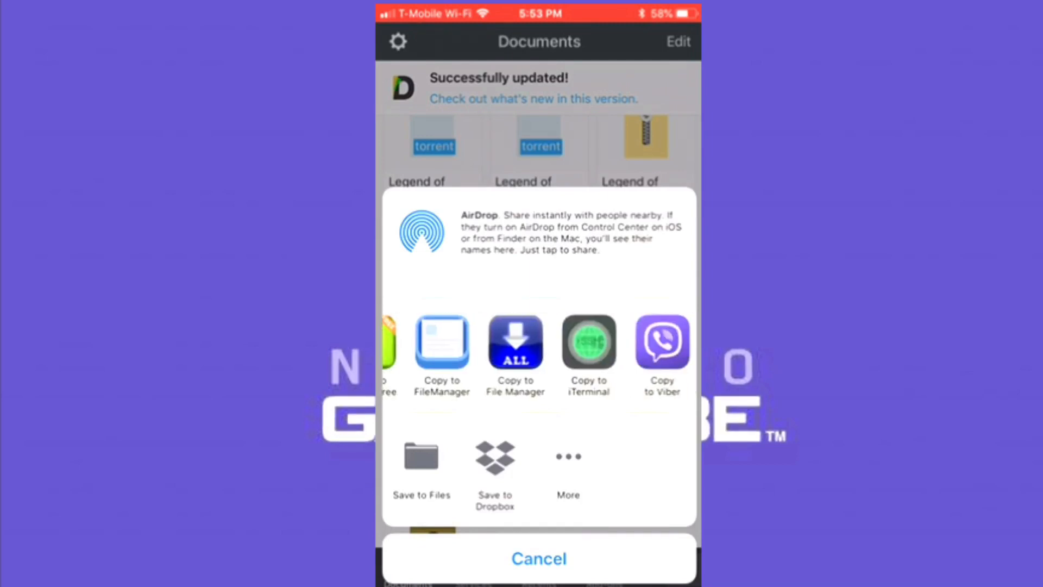
{"action": "left_click", "coordinate": [537, 558]}
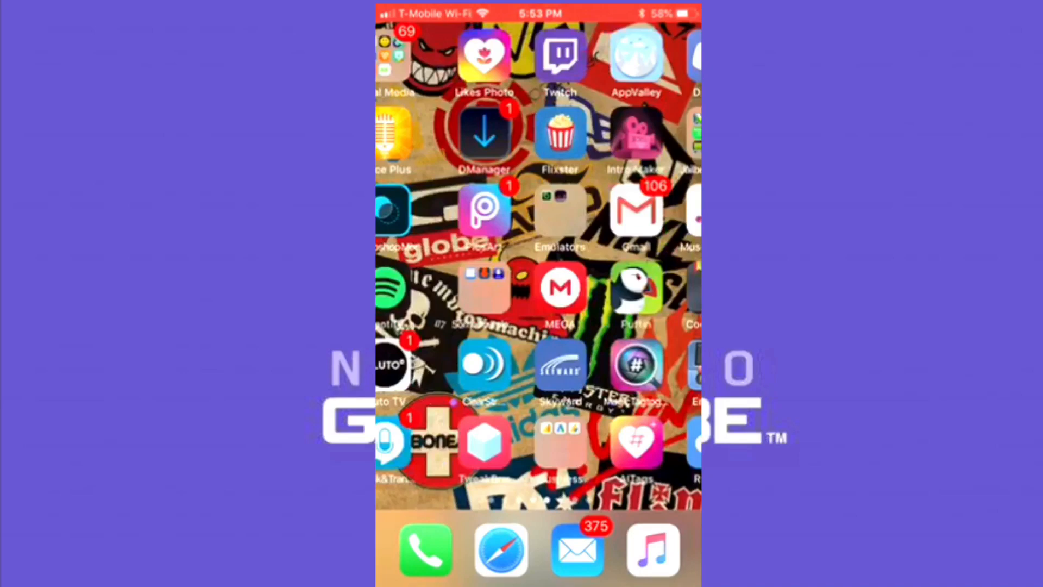
- Swipe through the home screen pages to reach and launch Zip Extractor
{"action": "scroll", "scroll_direction": "left", "scroll_amount": 3}
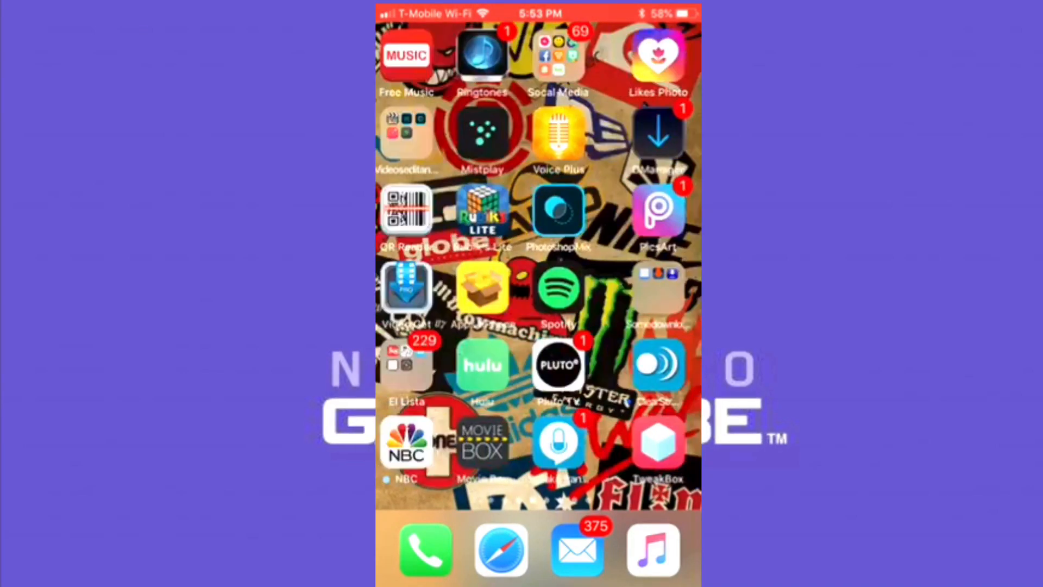
{"action": "scroll", "scroll_direction": "left", "scroll_amount": 3}
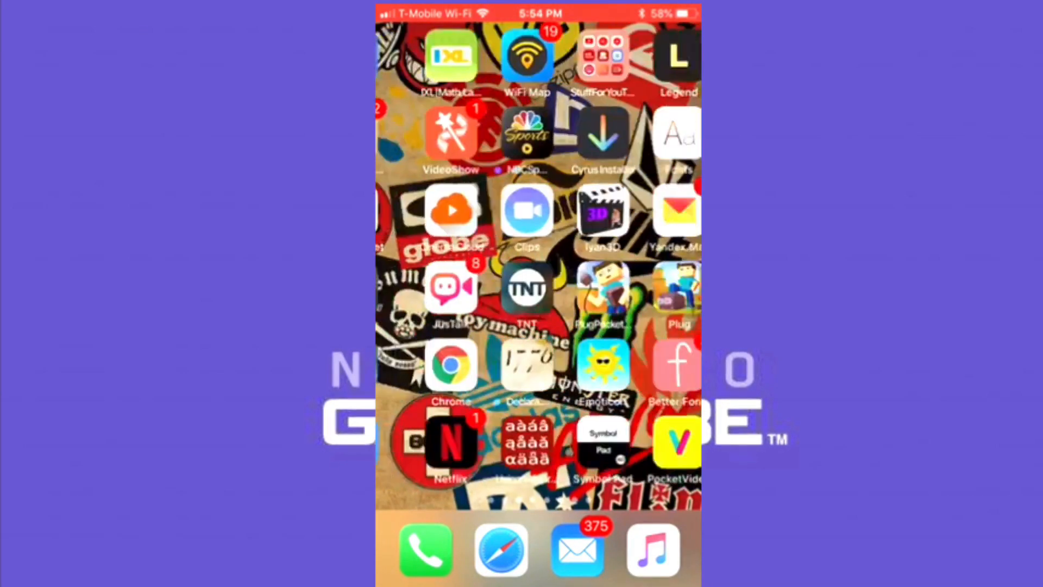
{"action": "scroll", "scroll_direction": "left", "scroll_amount": 3}
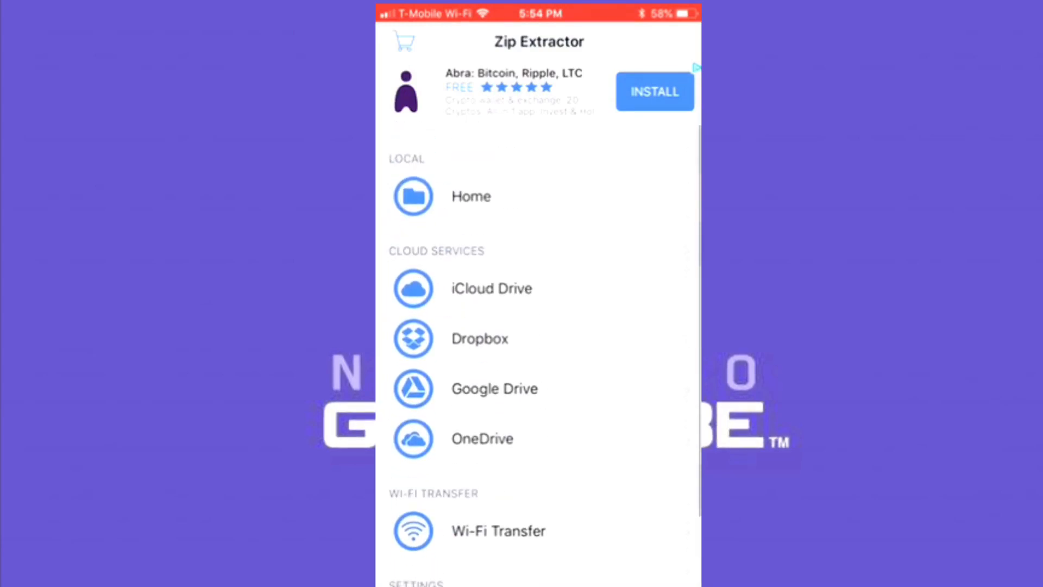
- Open the locally stored files to reach the extracted Mario Kart - Double Dash!! (USA) folder
{"action": "left_click", "coordinate": [470, 196]}
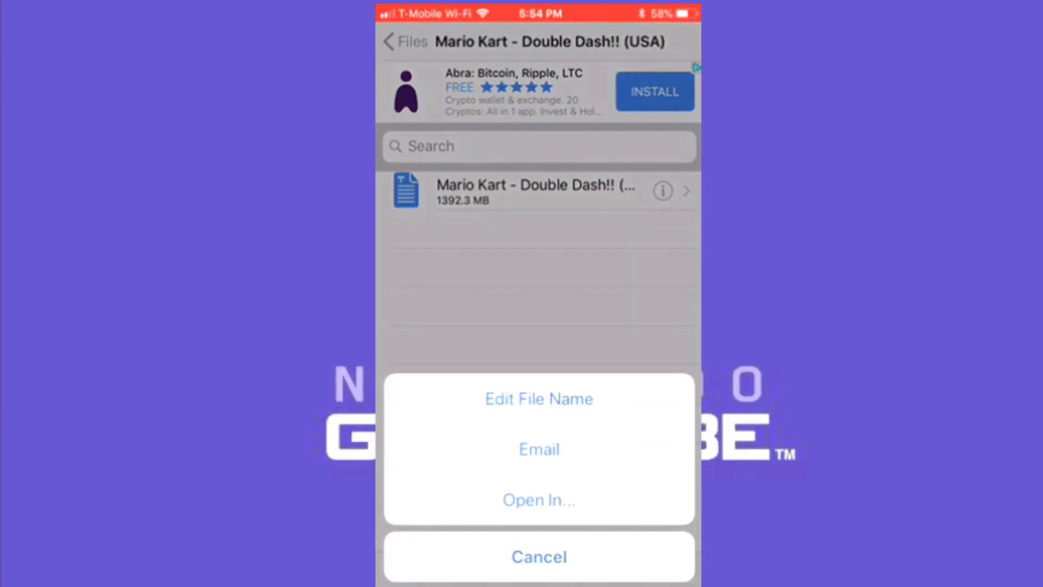
- Send the Mario Kart game file via Open In… to GC4iOS, then return to the home screen
{"action": "left_click", "coordinate": [539, 557]}
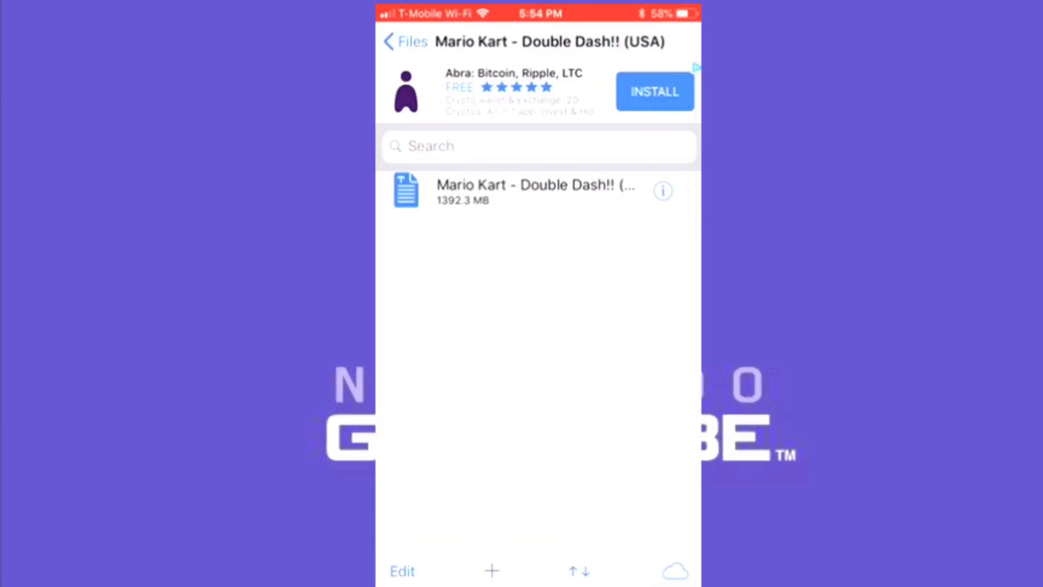
{"action": "left_click", "coordinate": [662, 192]}
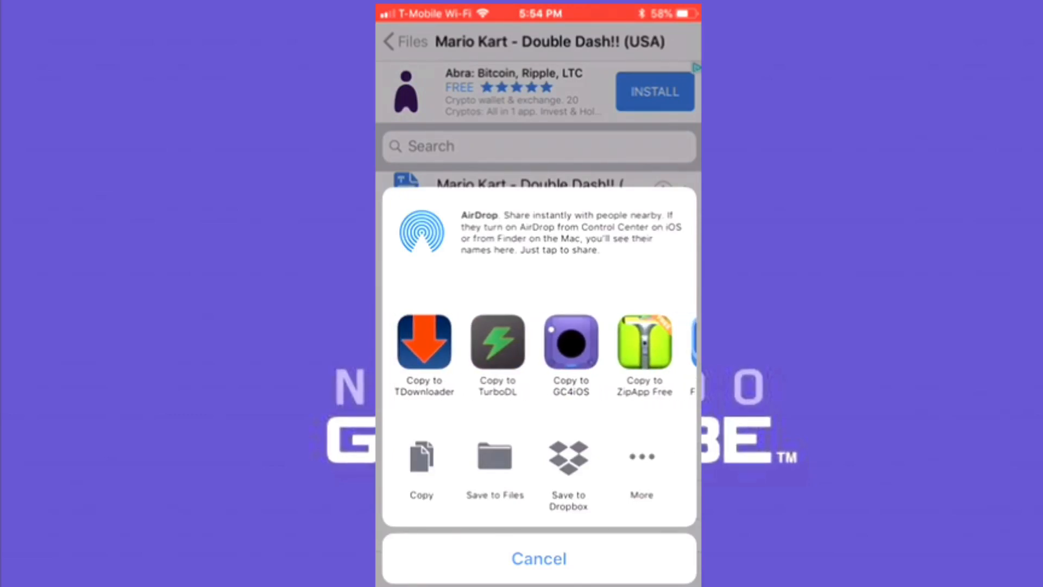
{"action": "left_click", "coordinate": [539, 558]}
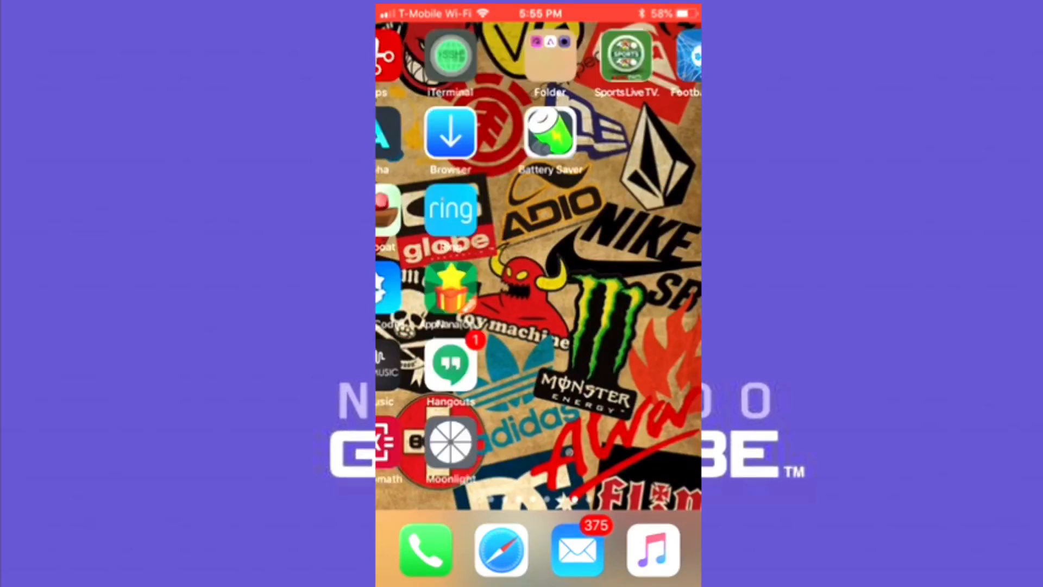
{"action": "scroll", "scroll_direction": "left", "scroll_amount": 3}
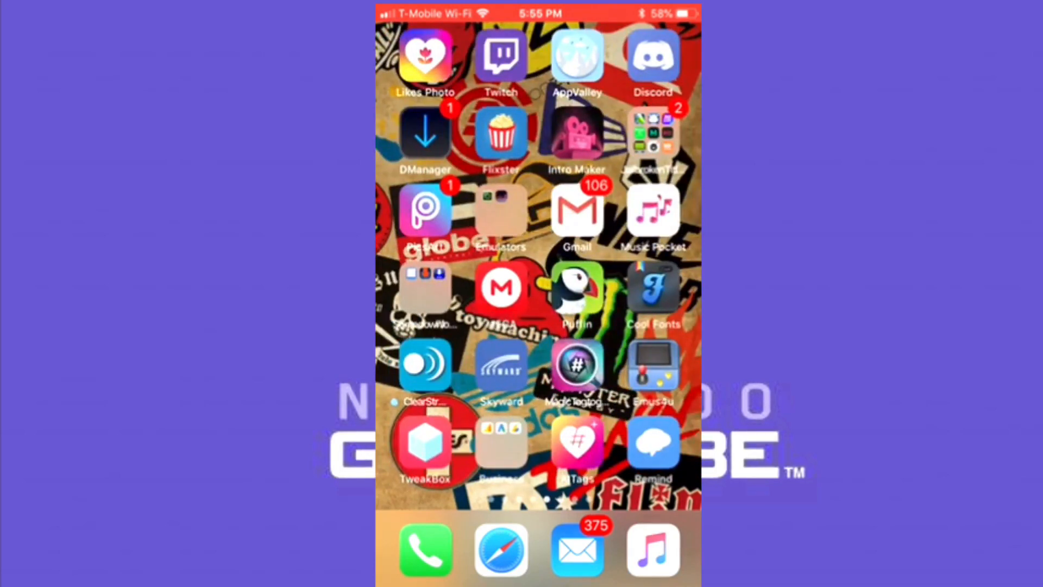